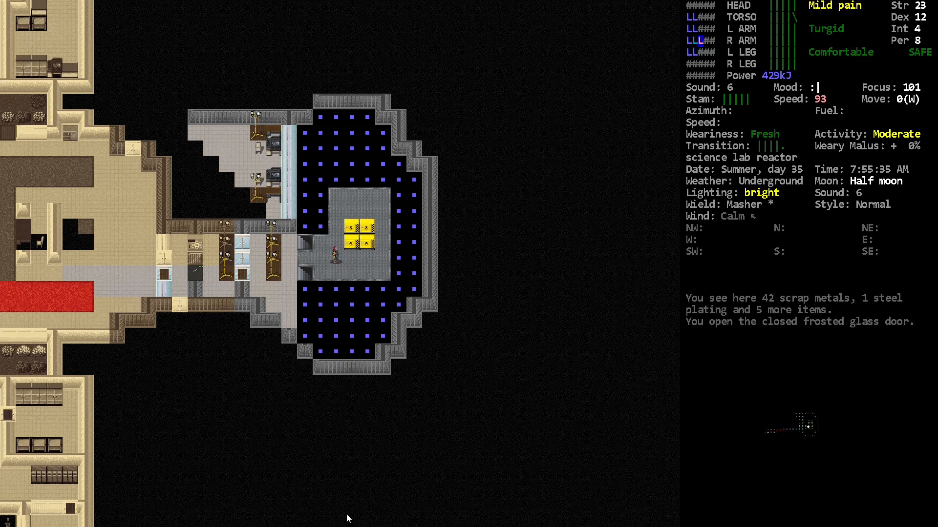
# Step: Examine the Compact Advanced Sterling Radioisotope Generator and select 'Take down appliance'
pyautogui.press('m')
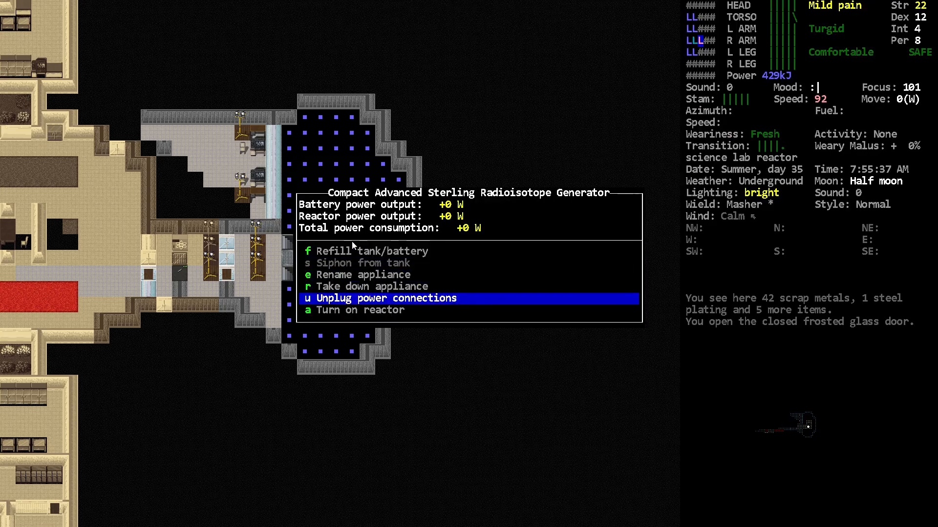
pyautogui.press('Up')
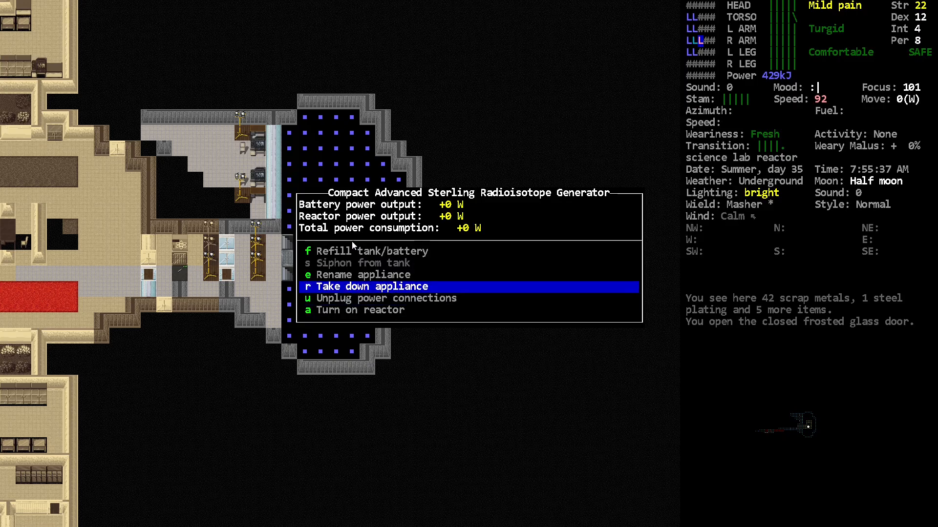
# Step: Grab the generator and walk it from the reactor room into the lab corridor, then release it
pyautogui.press('u')
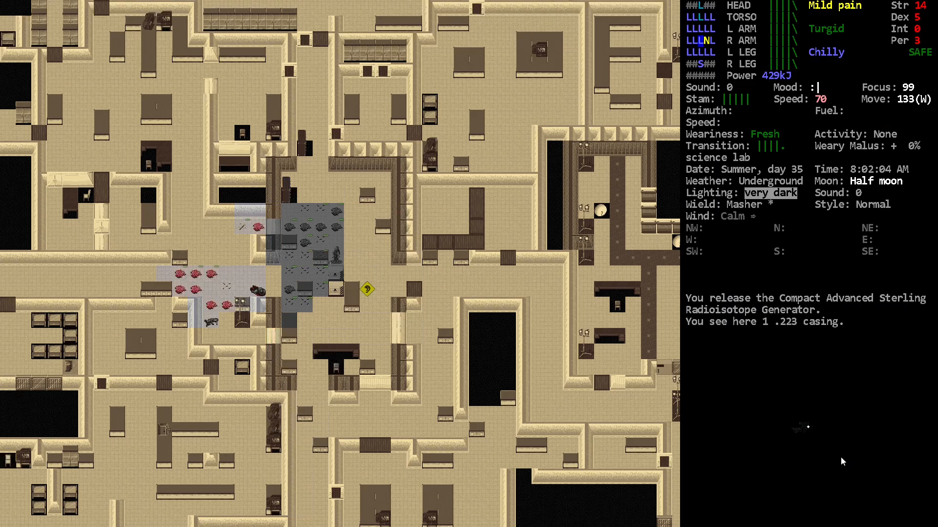
# Step: Choose 'Take down appliance' on the released generator to reach the Yes/No confirmation
pyautogui.press('up')
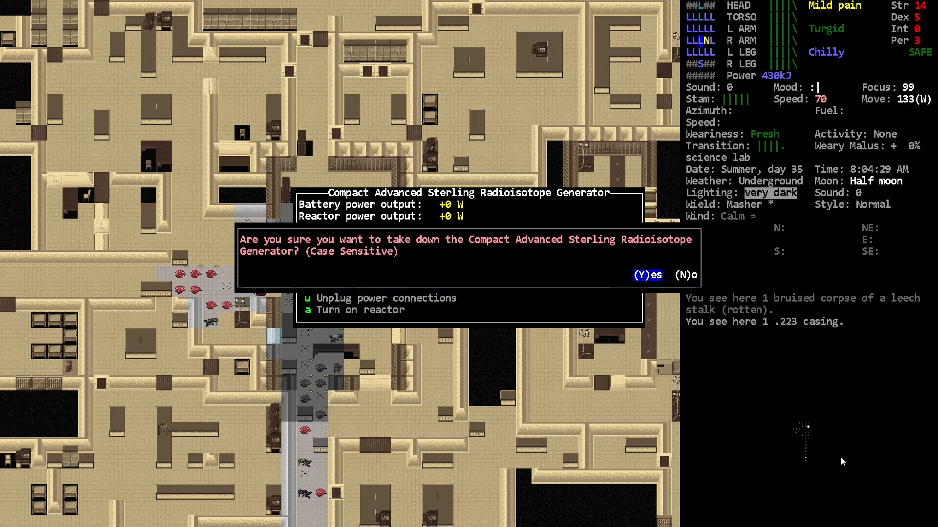
# Step: Confirm taking down the generator, then wield it from the wield list filtered by '/com'
pyautogui.press('Y')
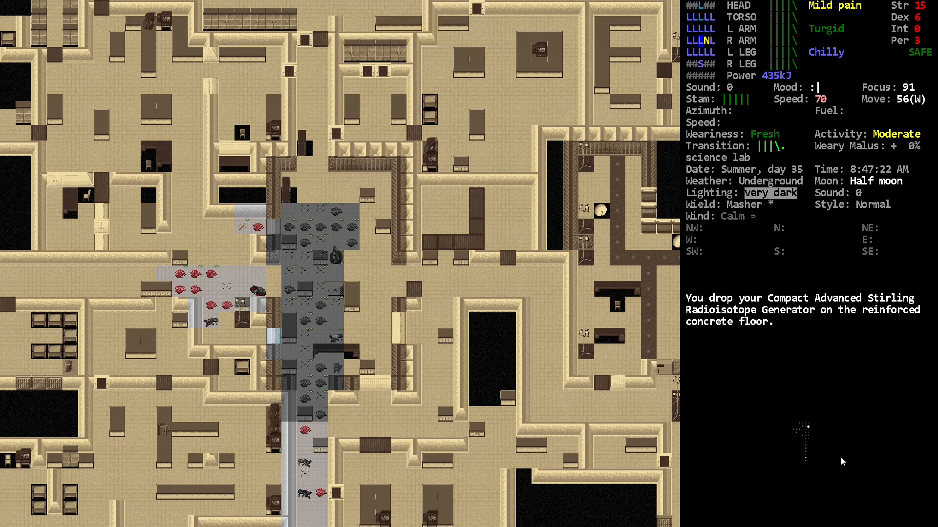
pyautogui.press('w')
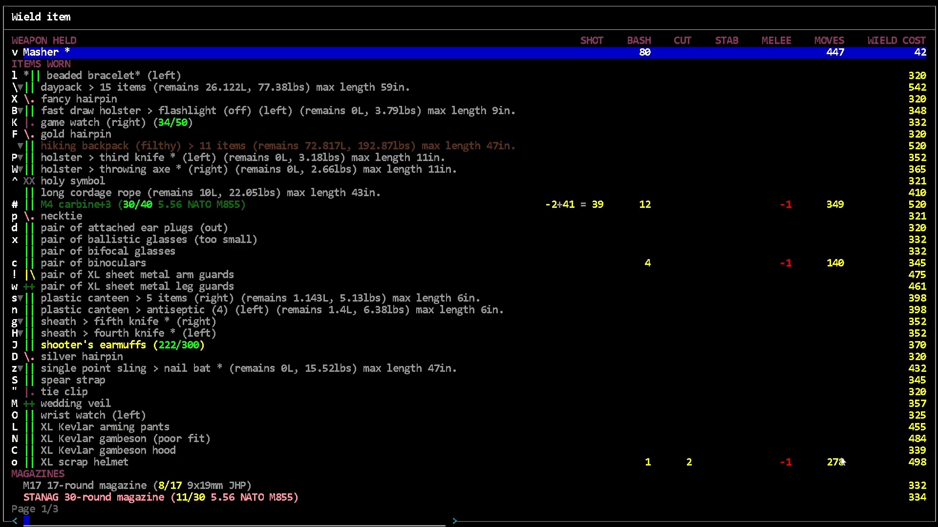
pyautogui.write('/')
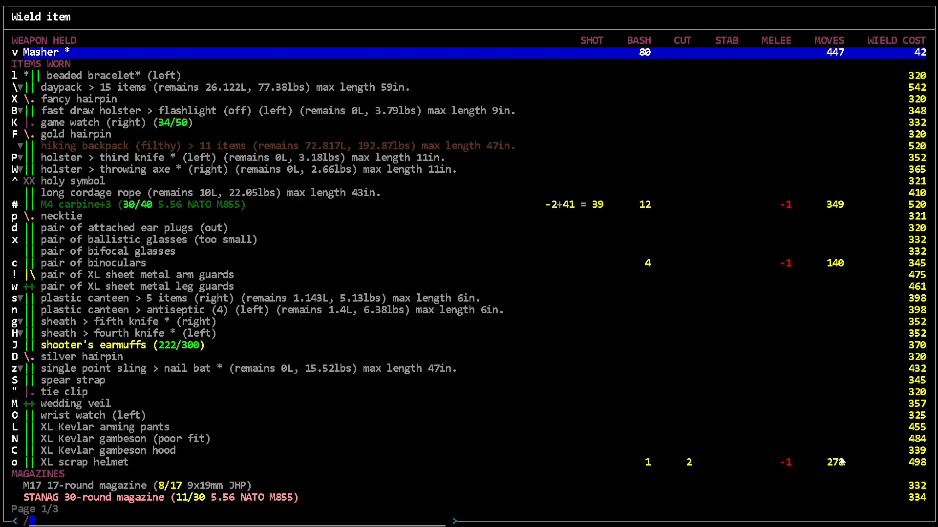
pyautogui.write('/com')
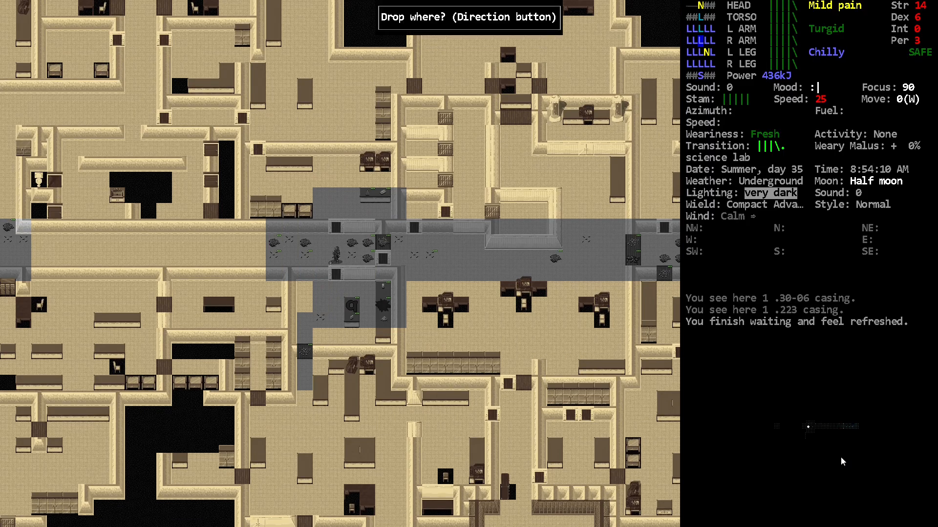
# Step: Drop the generator onto the road tile right beside the ambulance
pyautogui.press('.')
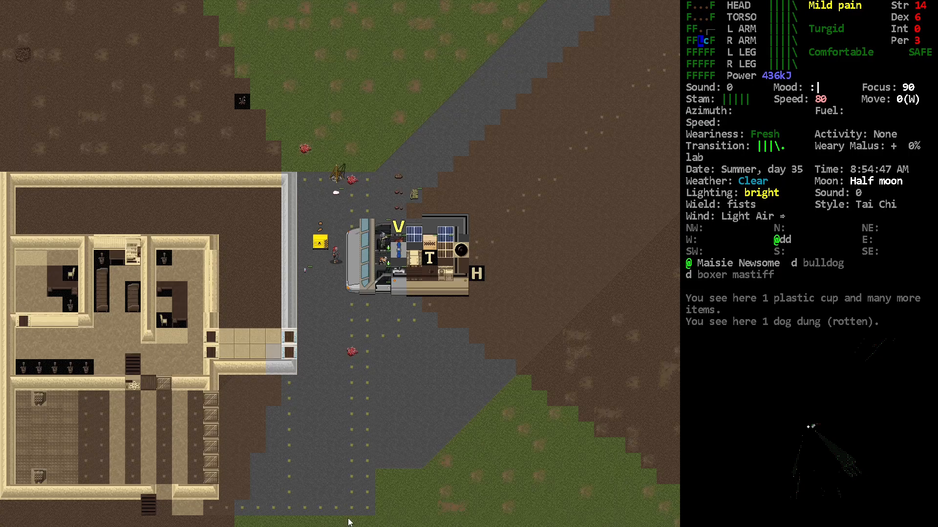
# Step: Examine the ambulance's parts and battery charge, then leave its details to ready the jumper cable
pyautogui.click(401, 228)
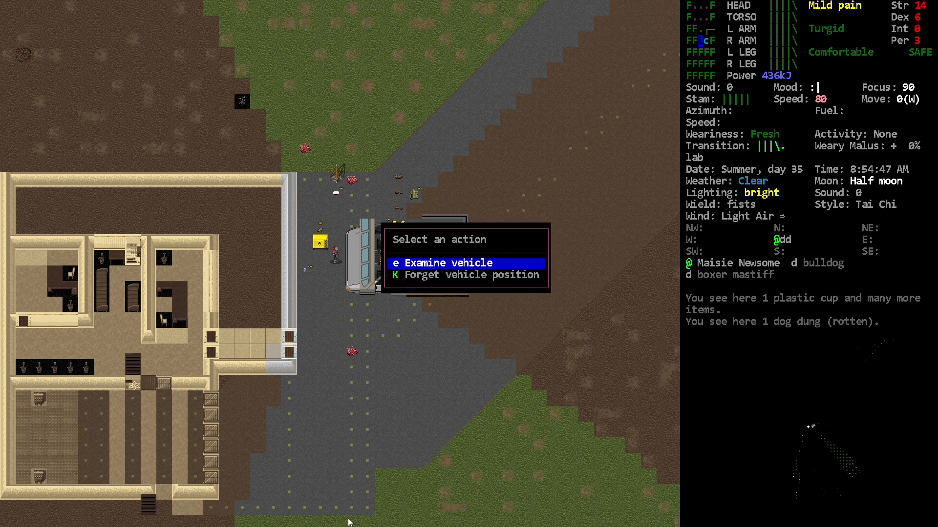
pyautogui.click(444, 262)
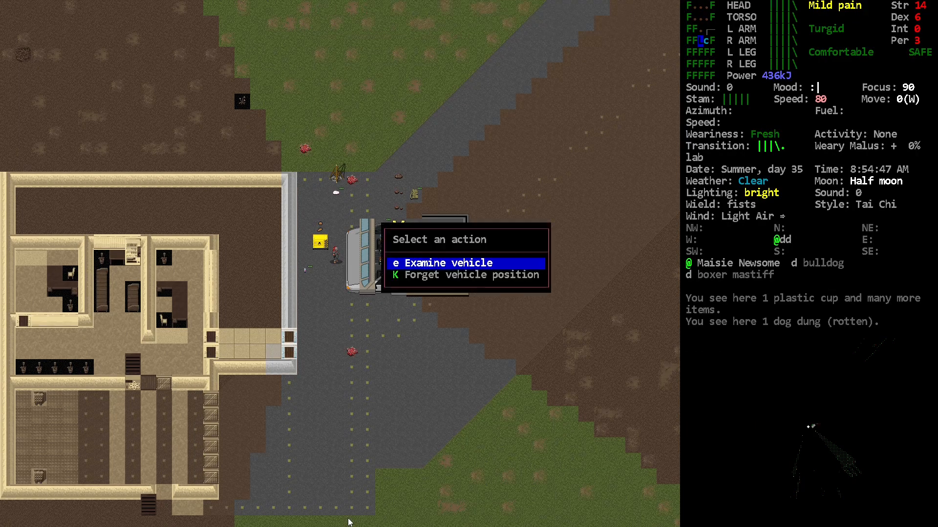
pyautogui.click(442, 263)
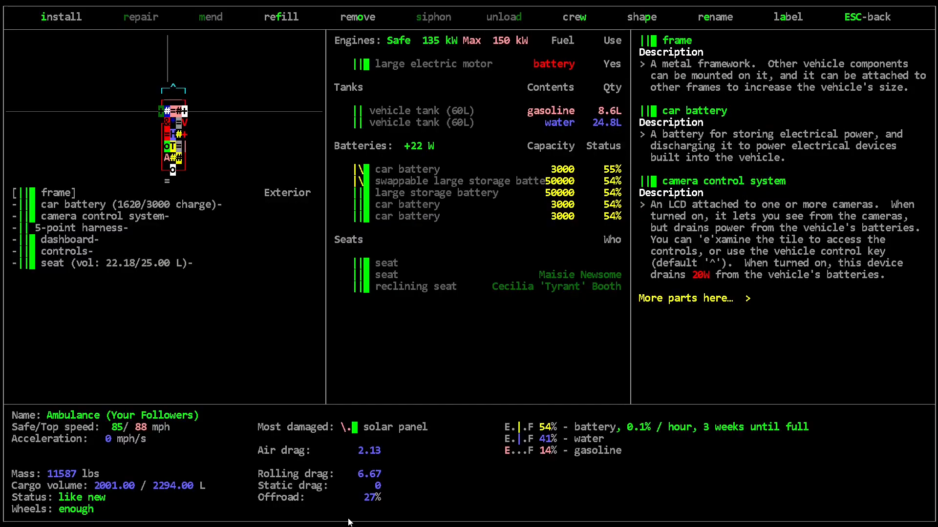
pyautogui.click(358, 17)
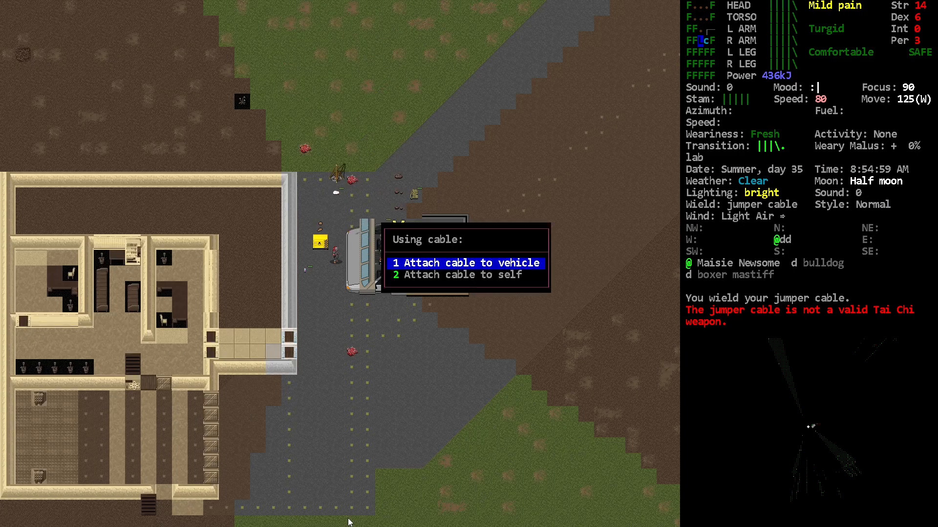
# Step: Attach one end of the jumper cable to the ambulance and activate its loose end
pyautogui.click(467, 262)
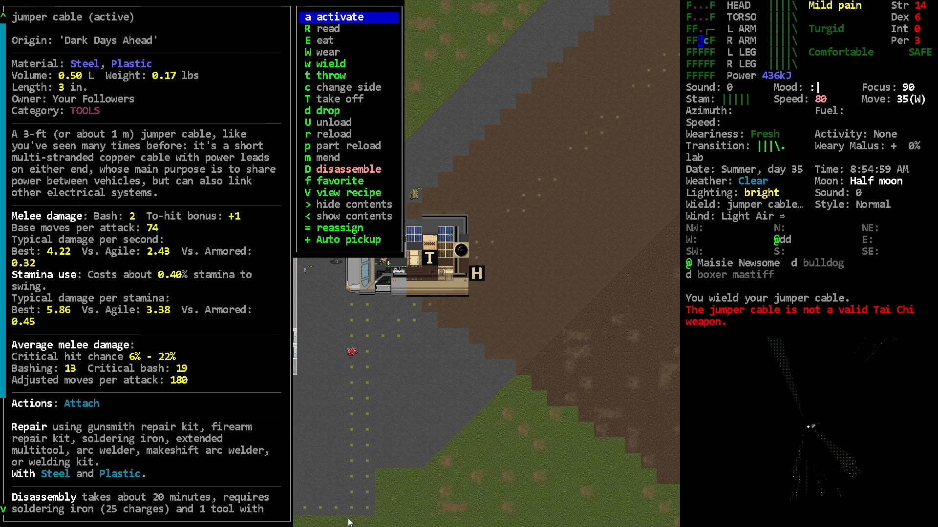
pyautogui.click(332, 17)
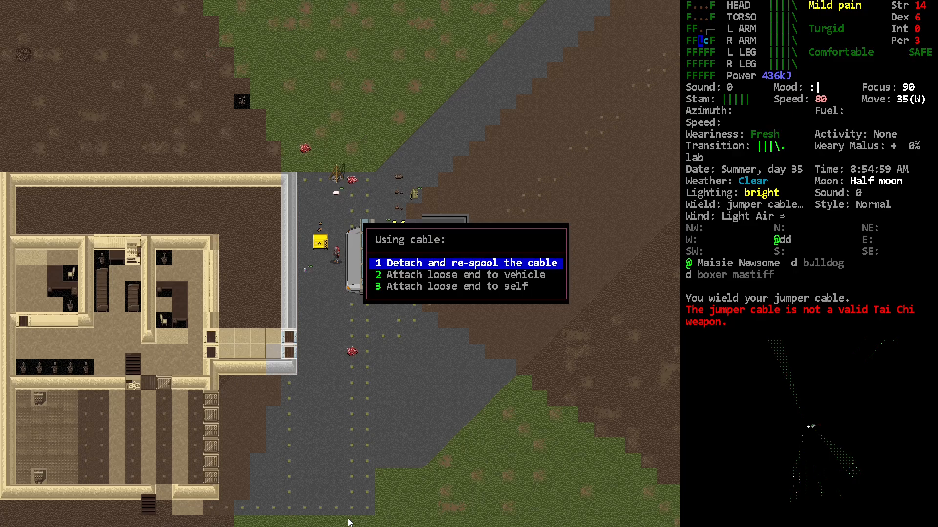
pyautogui.moveTo(251, 435)
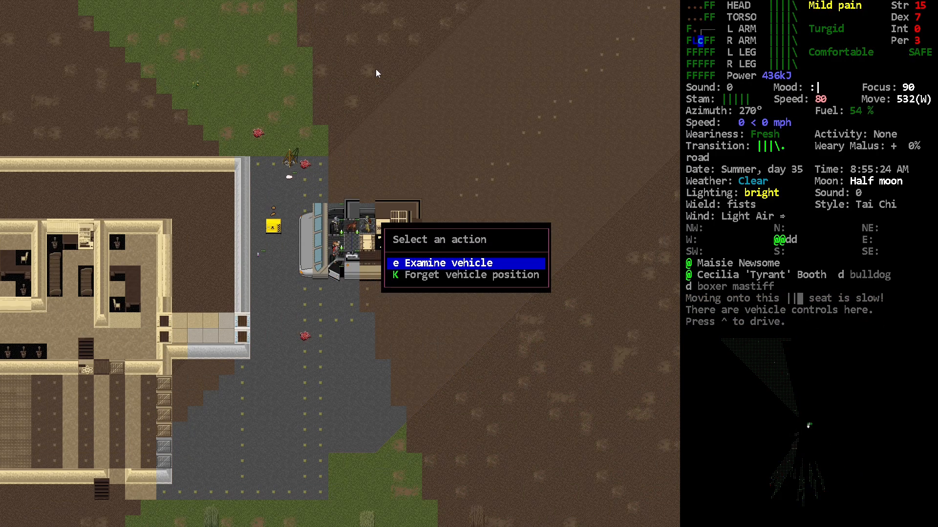
# Step: Examine the ambulance's parts to see its batteries charging at 54%
pyautogui.click(451, 263)
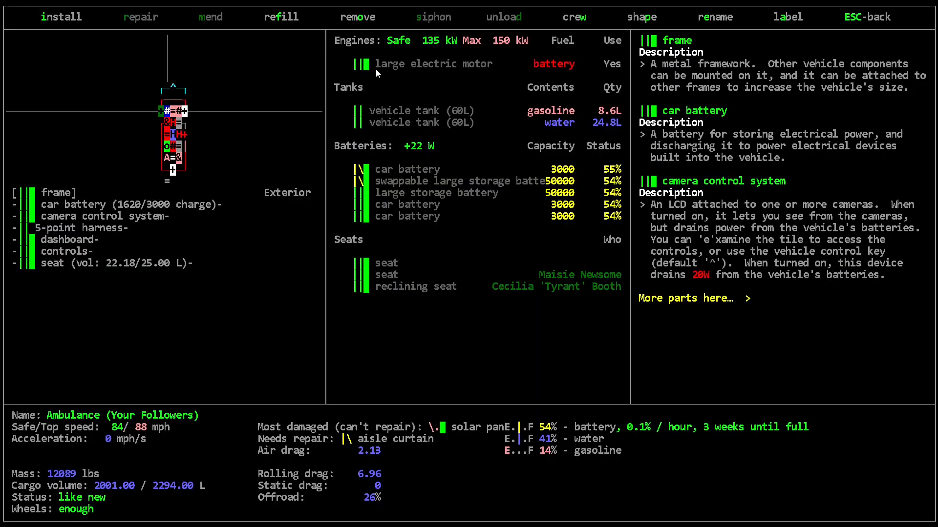
pyautogui.moveTo(556, 431)
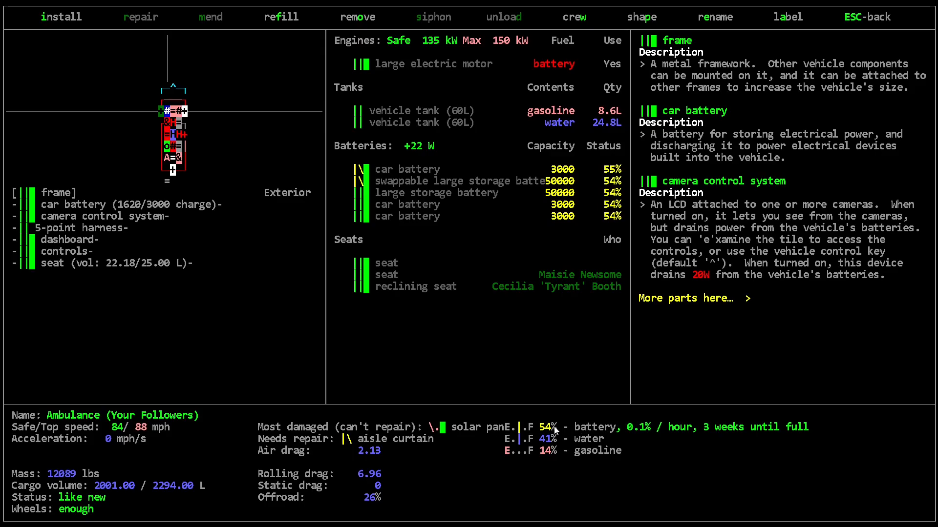
pyautogui.moveTo(683, 436)
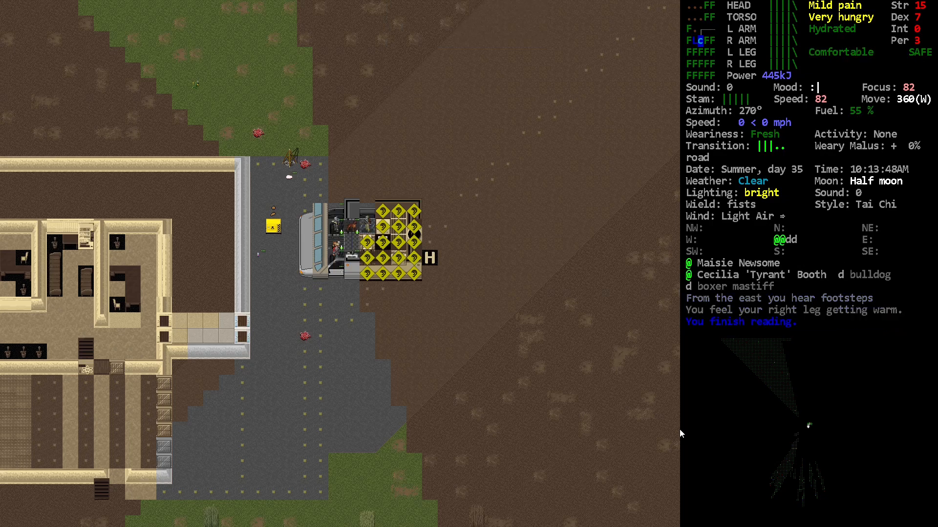
# Step: Wait inside the ambulance until about 12:32 PM to let the batteries charge
pyautogui.press('@')
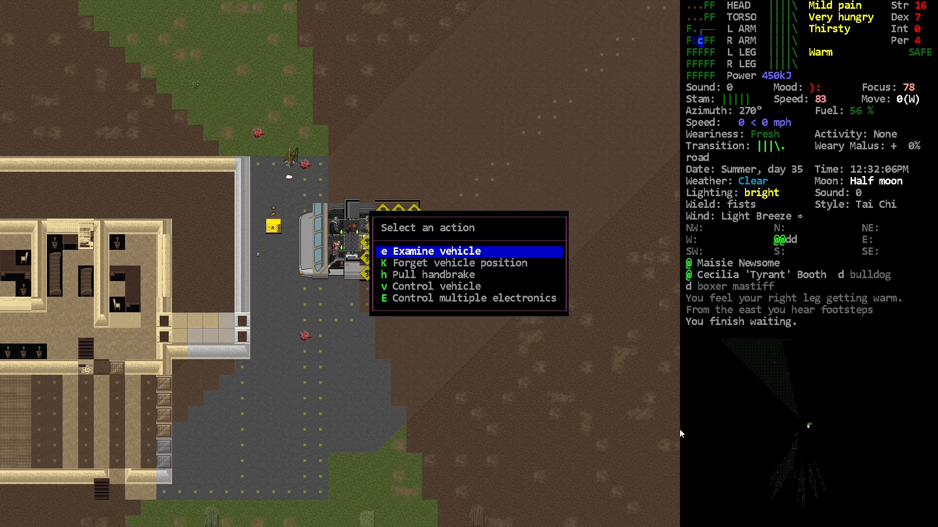
# Step: Close the ambulance's action menu and leave the vehicle to check the generator's power output
pyautogui.click(438, 251)
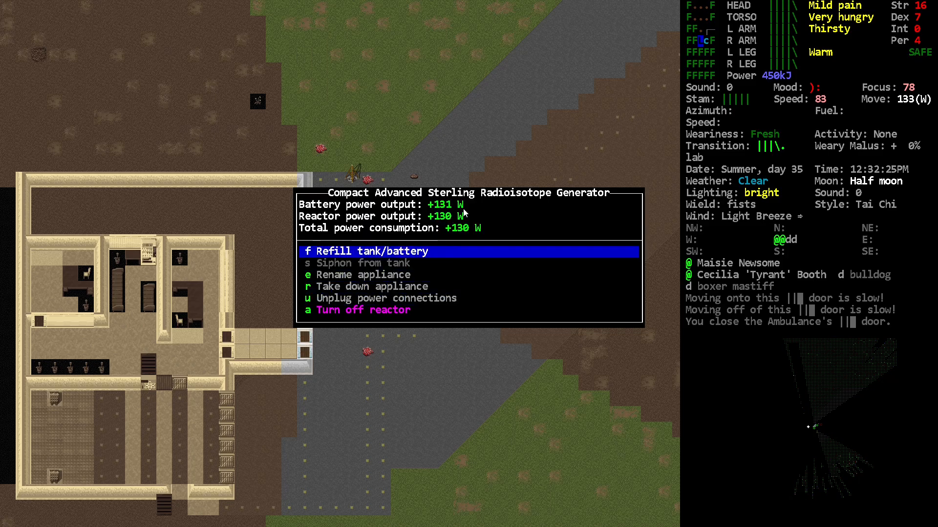
pyautogui.moveTo(460, 212)
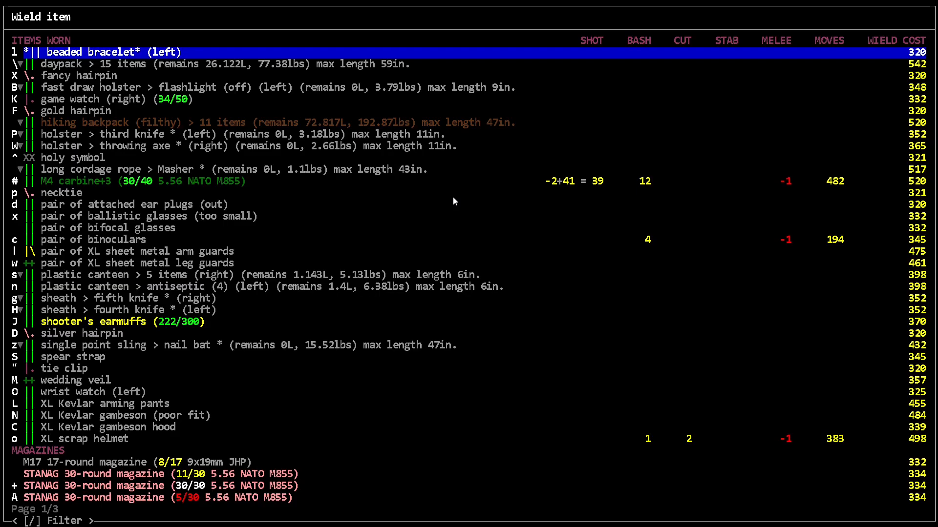
# Step: Filter the wield list for 'mas' to find the Masher
pyautogui.write('mas')
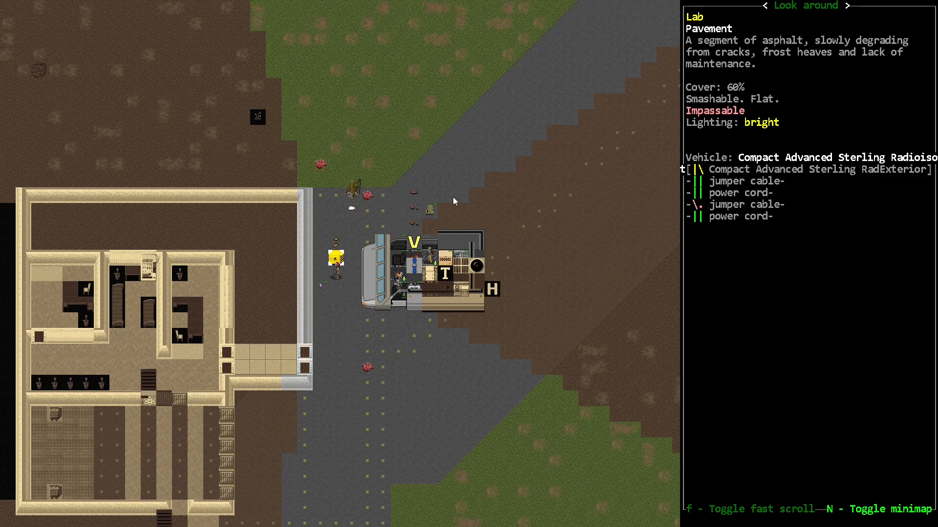
# Step: Leave the generator tile's inspection view, returning to the map
pyautogui.press('escape')
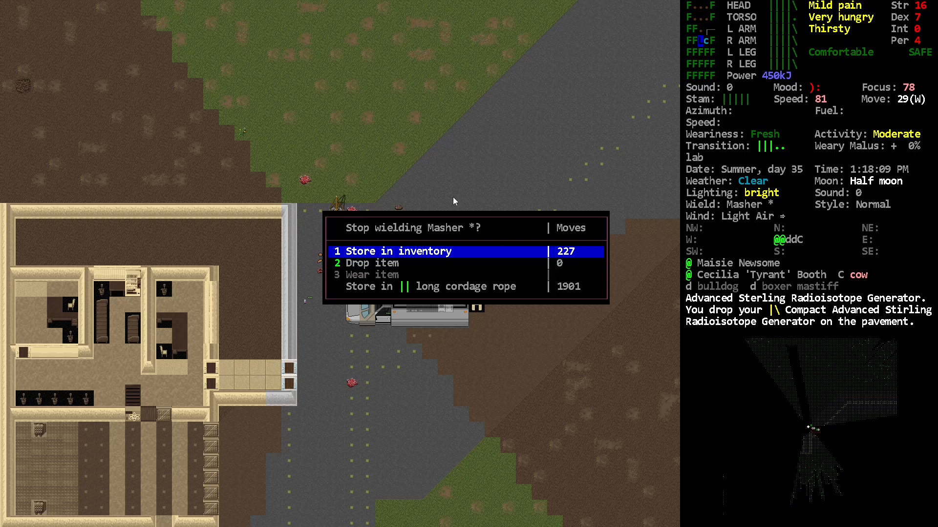
# Step: Store the Masher in inventory so the generator can be wielded
pyautogui.click(397, 251)
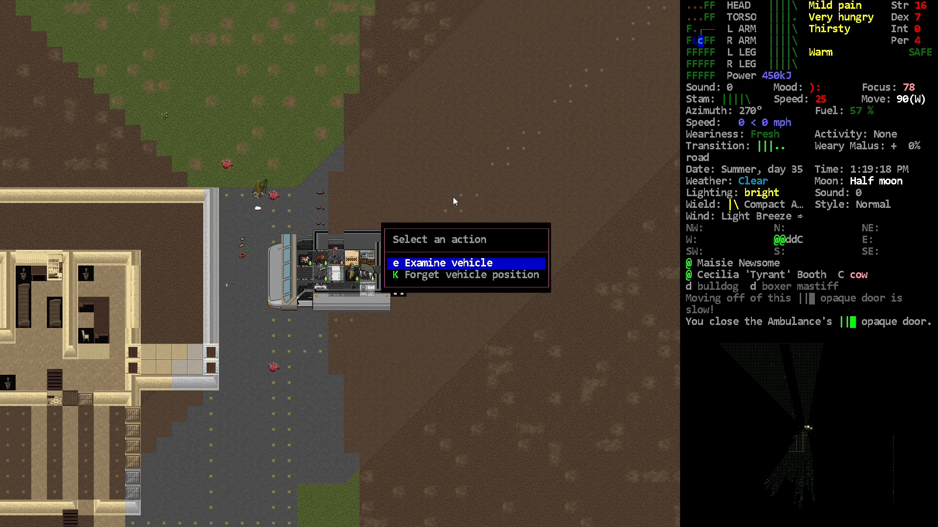
# Step: Examine the ambulance's installable parts list, then return to the map
pyautogui.click(442, 263)
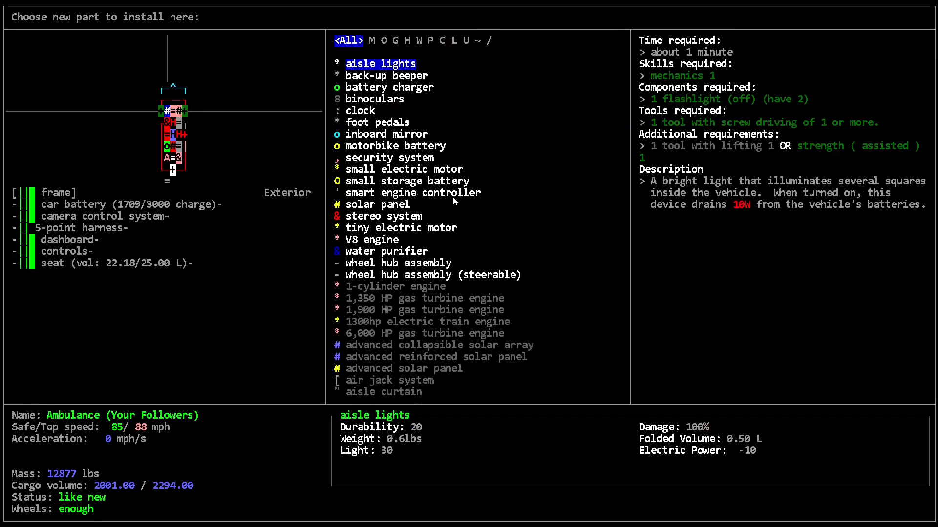
pyautogui.press('Escape')
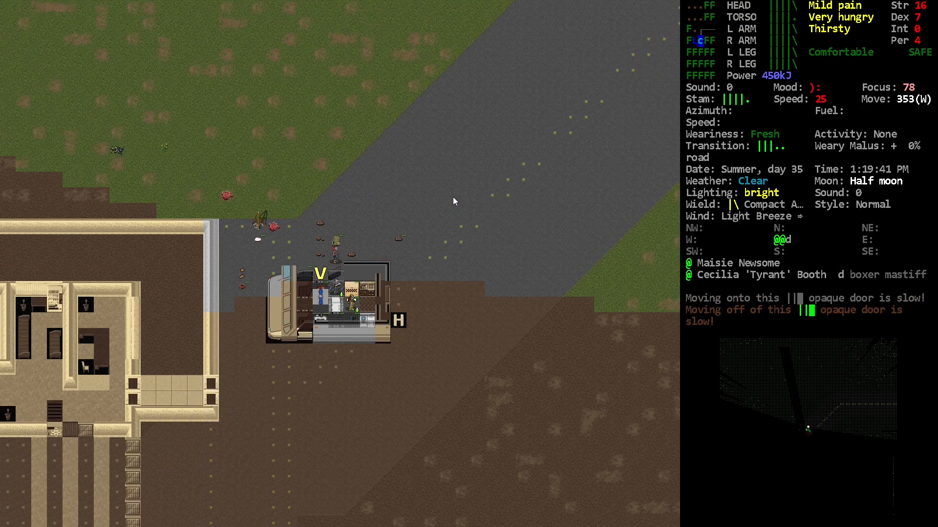
# Step: Bring up the install part list for the ambulance with i
pyautogui.press('i')
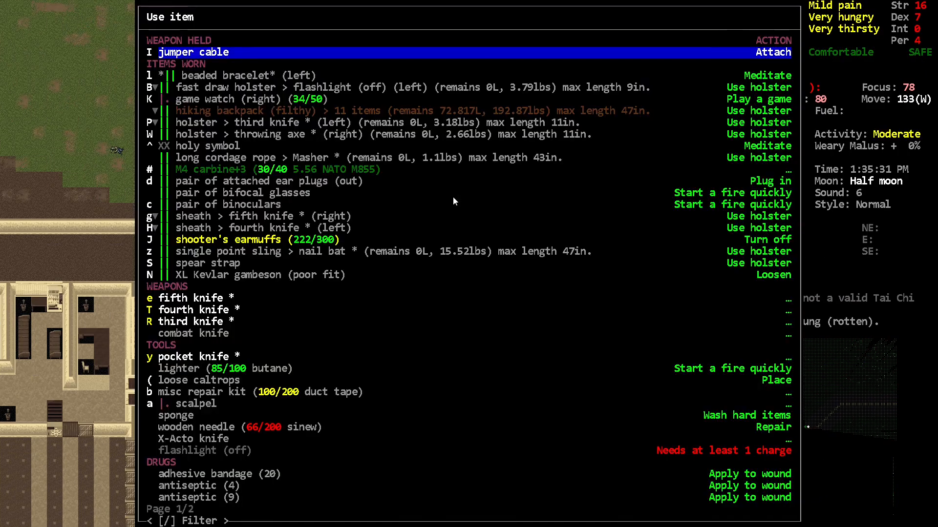
# Step: Attach the wielded jumper cable to the ambulance
pyautogui.click(774, 51)
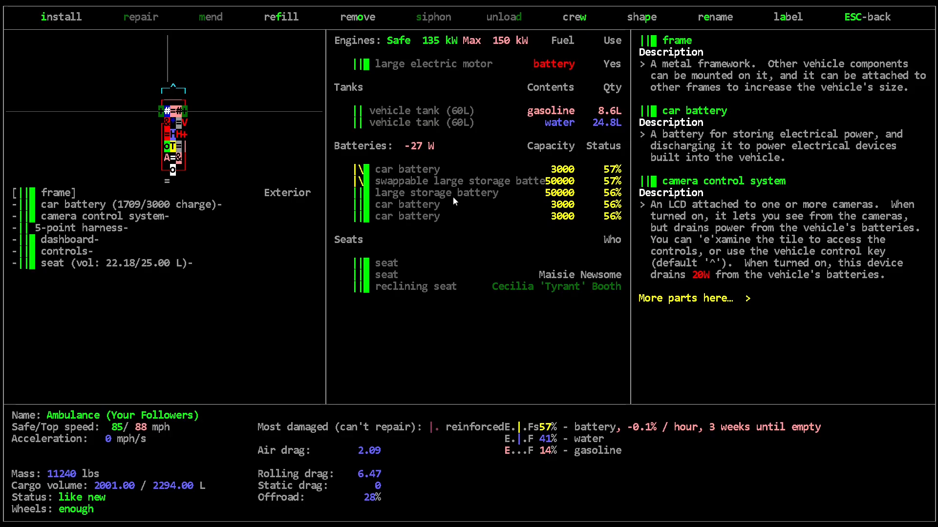
pyautogui.moveTo(492, 179)
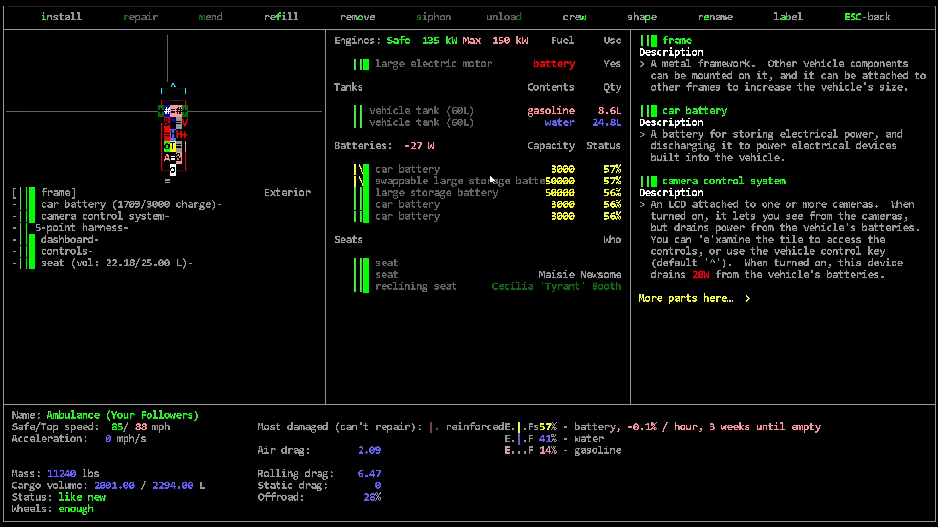